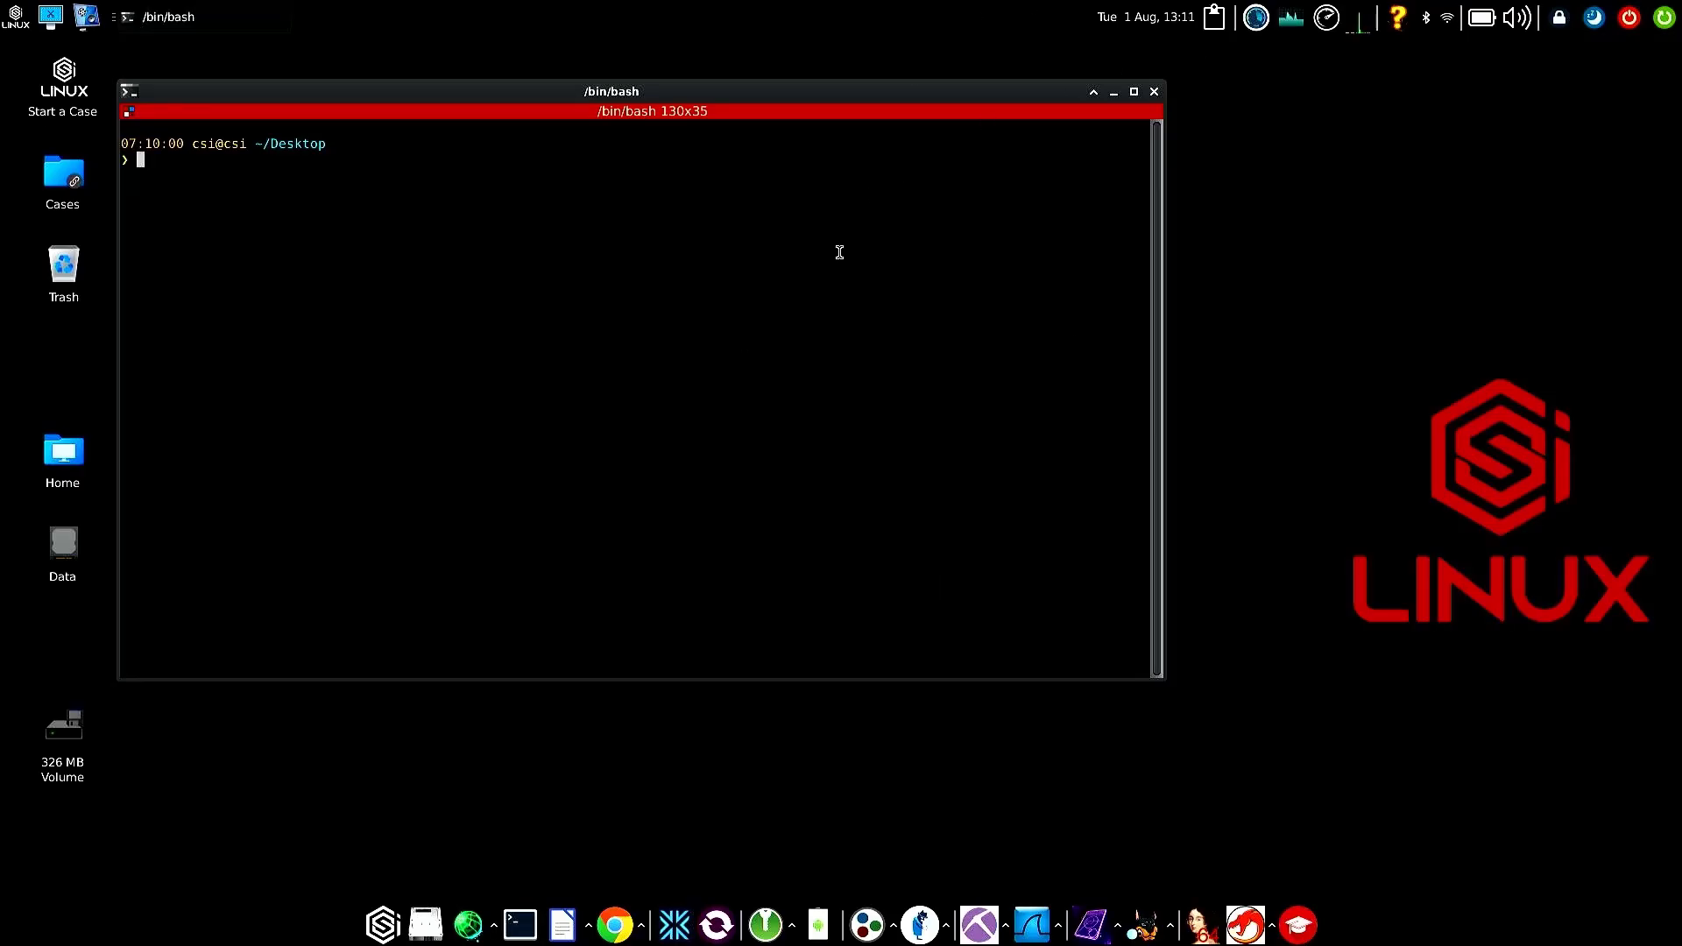
Step: Run sudo apt update to refresh package lists, showing one upgradable package
{"action": "type", "text": "sud"}
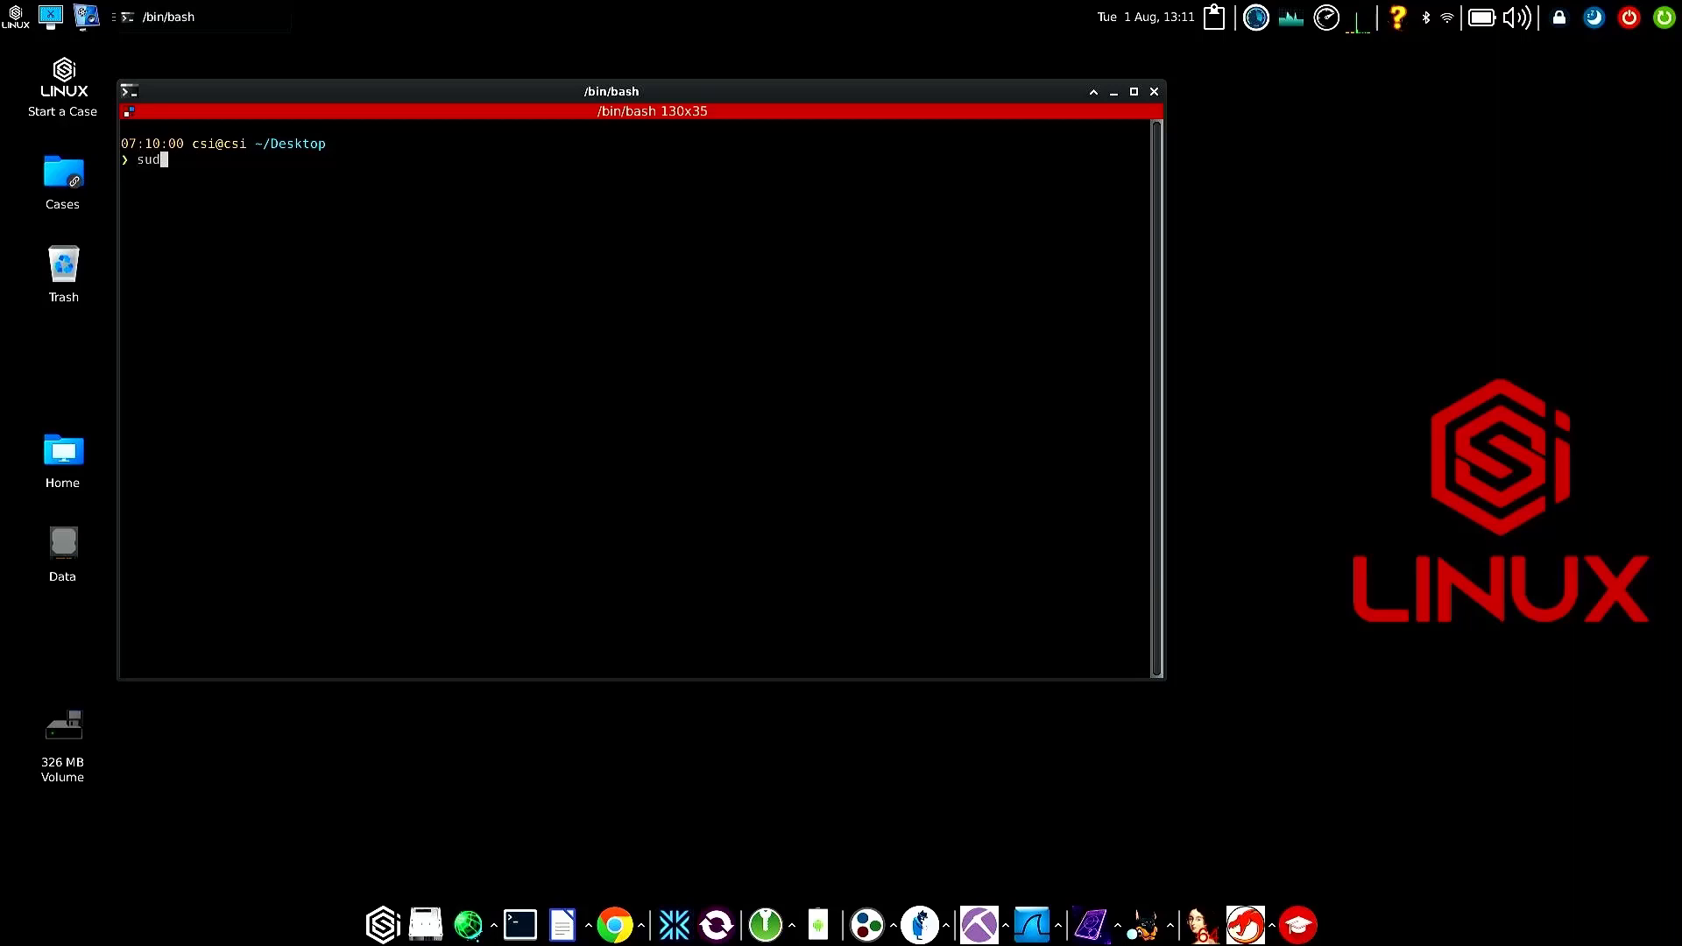
{"action": "type", "text": "d"}
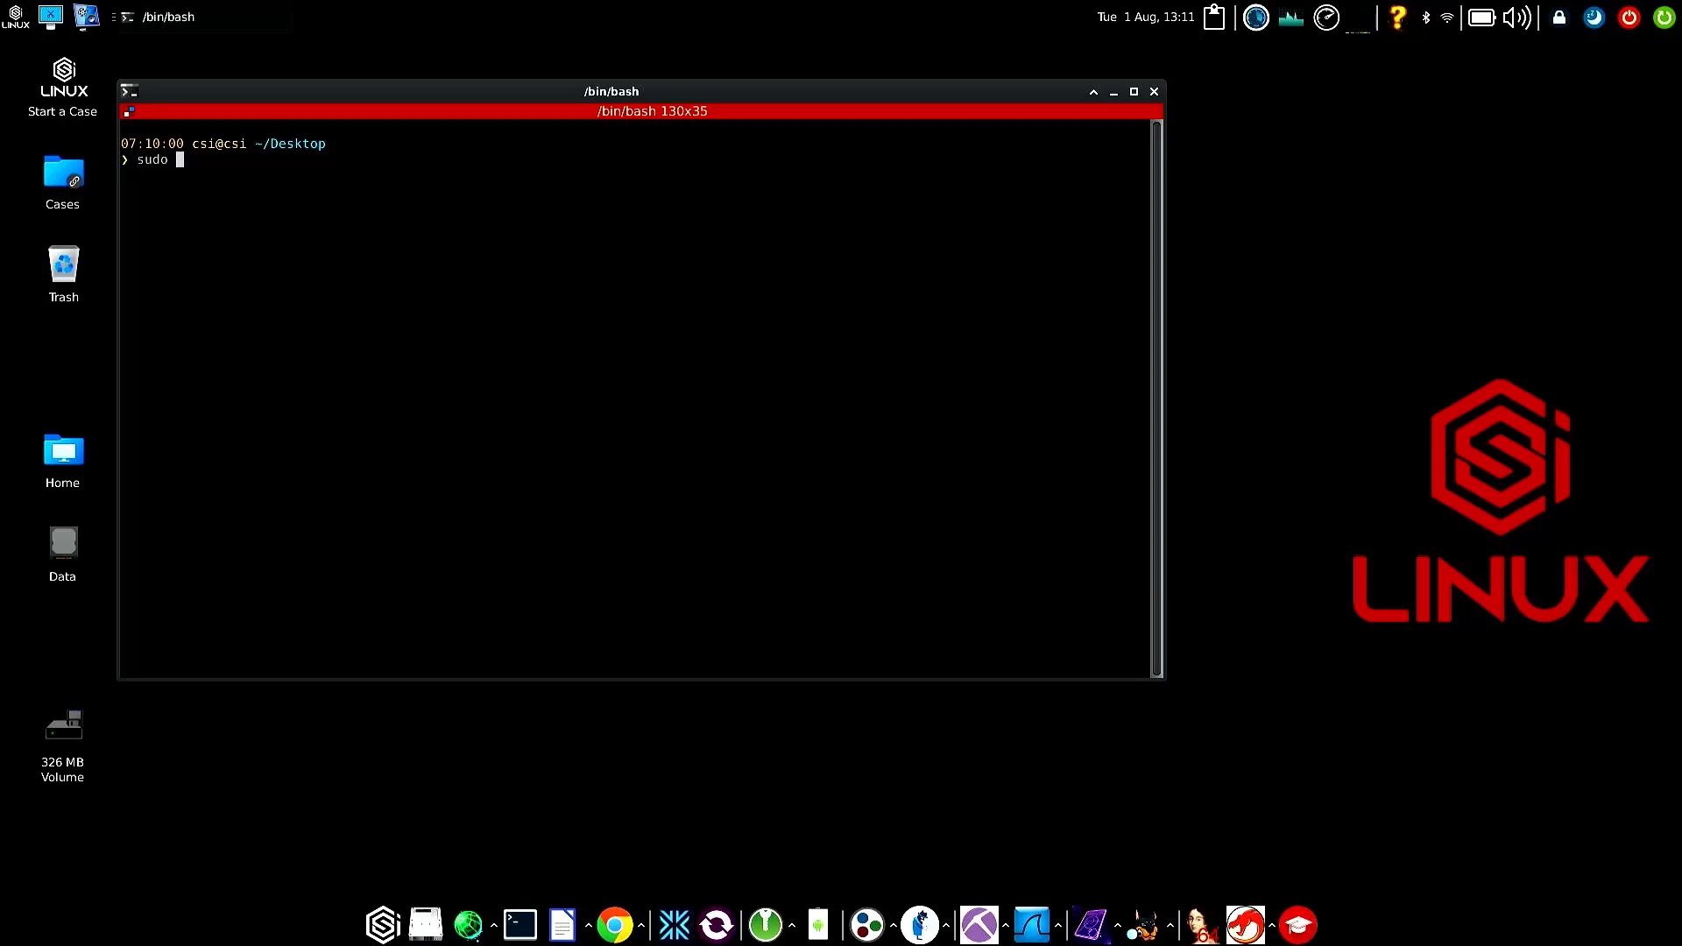
{"action": "type", "text": "aapt"}
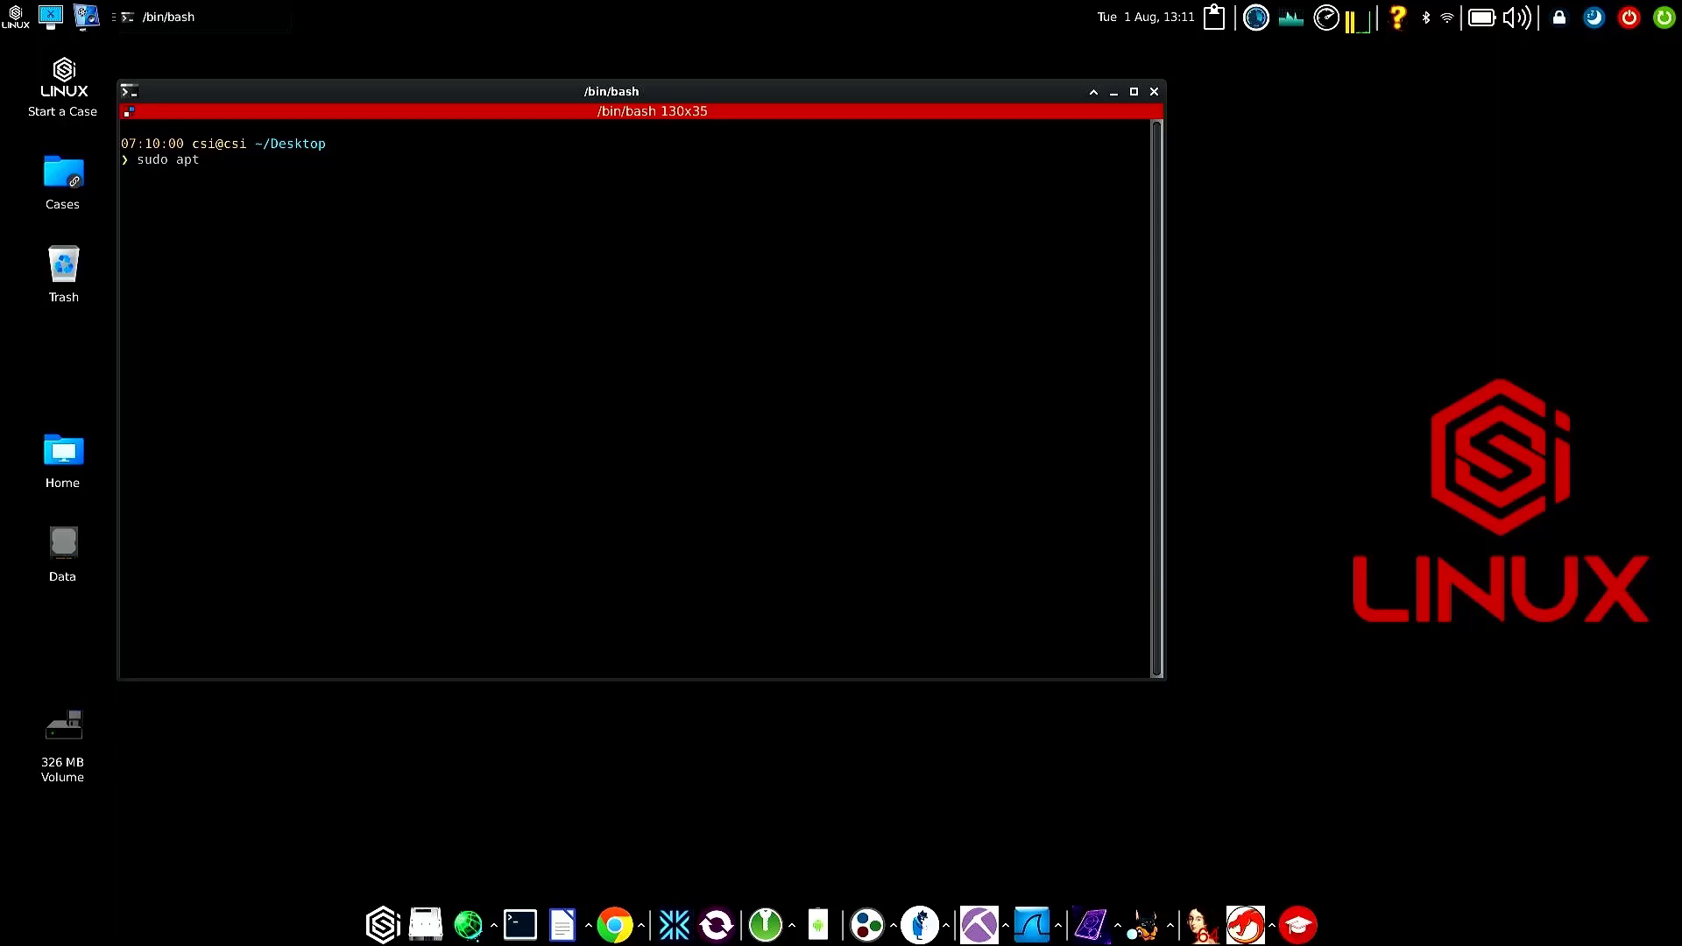
{"action": "type", "text": "update"}
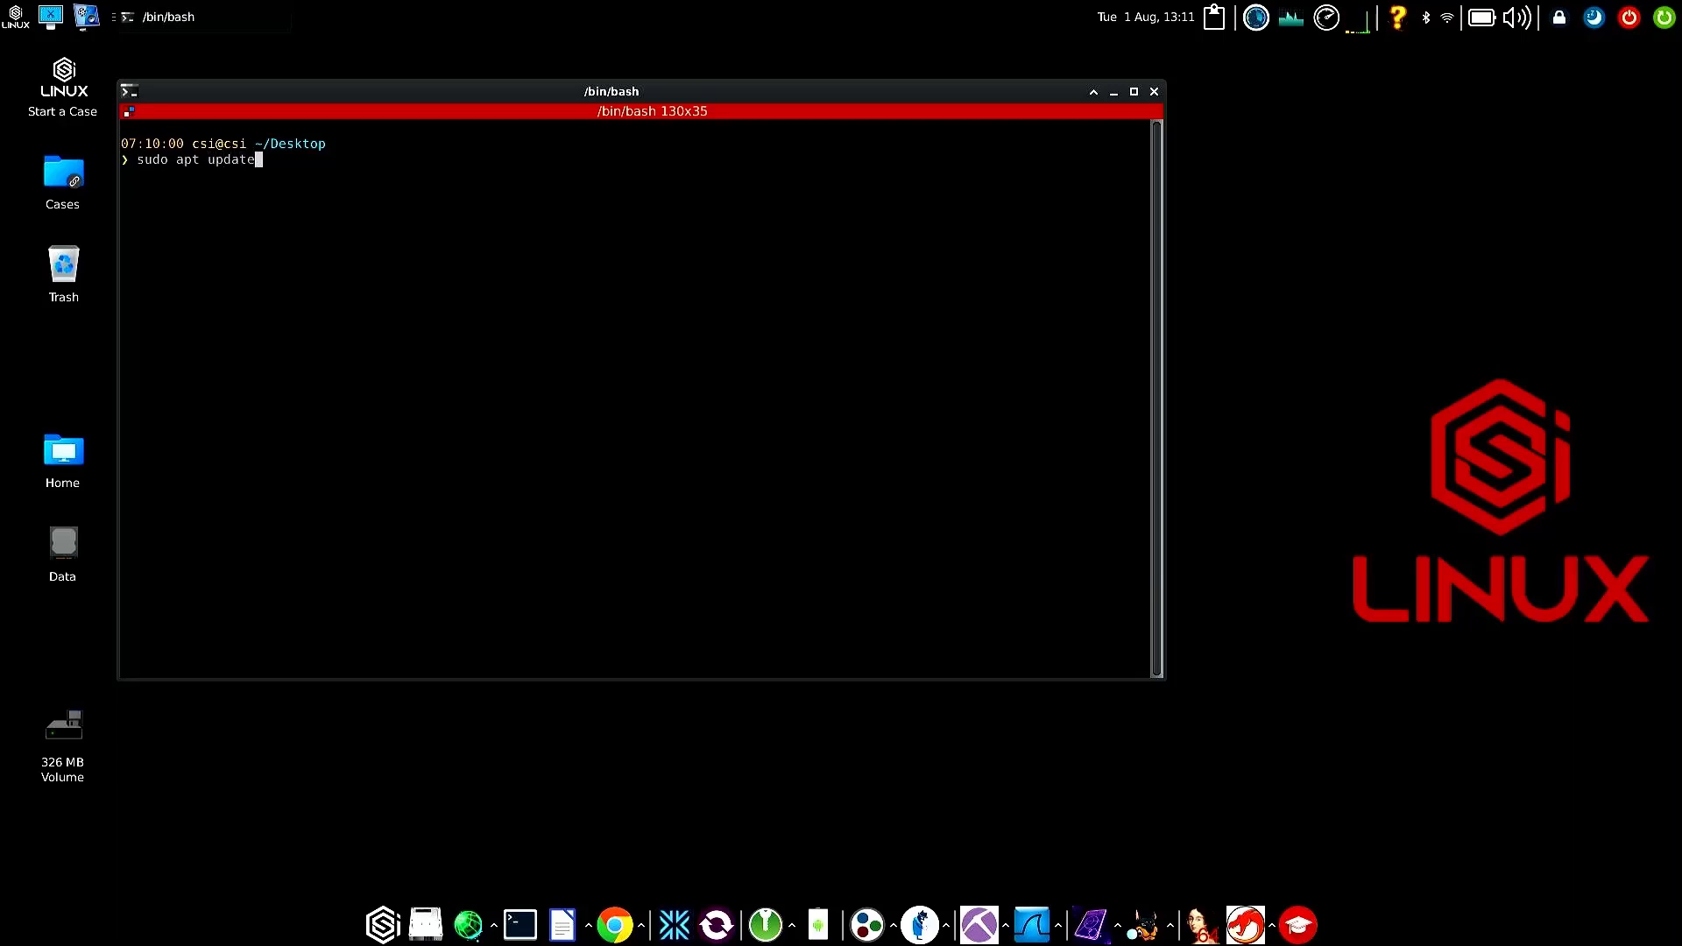
{"action": "key", "text": "Return"}
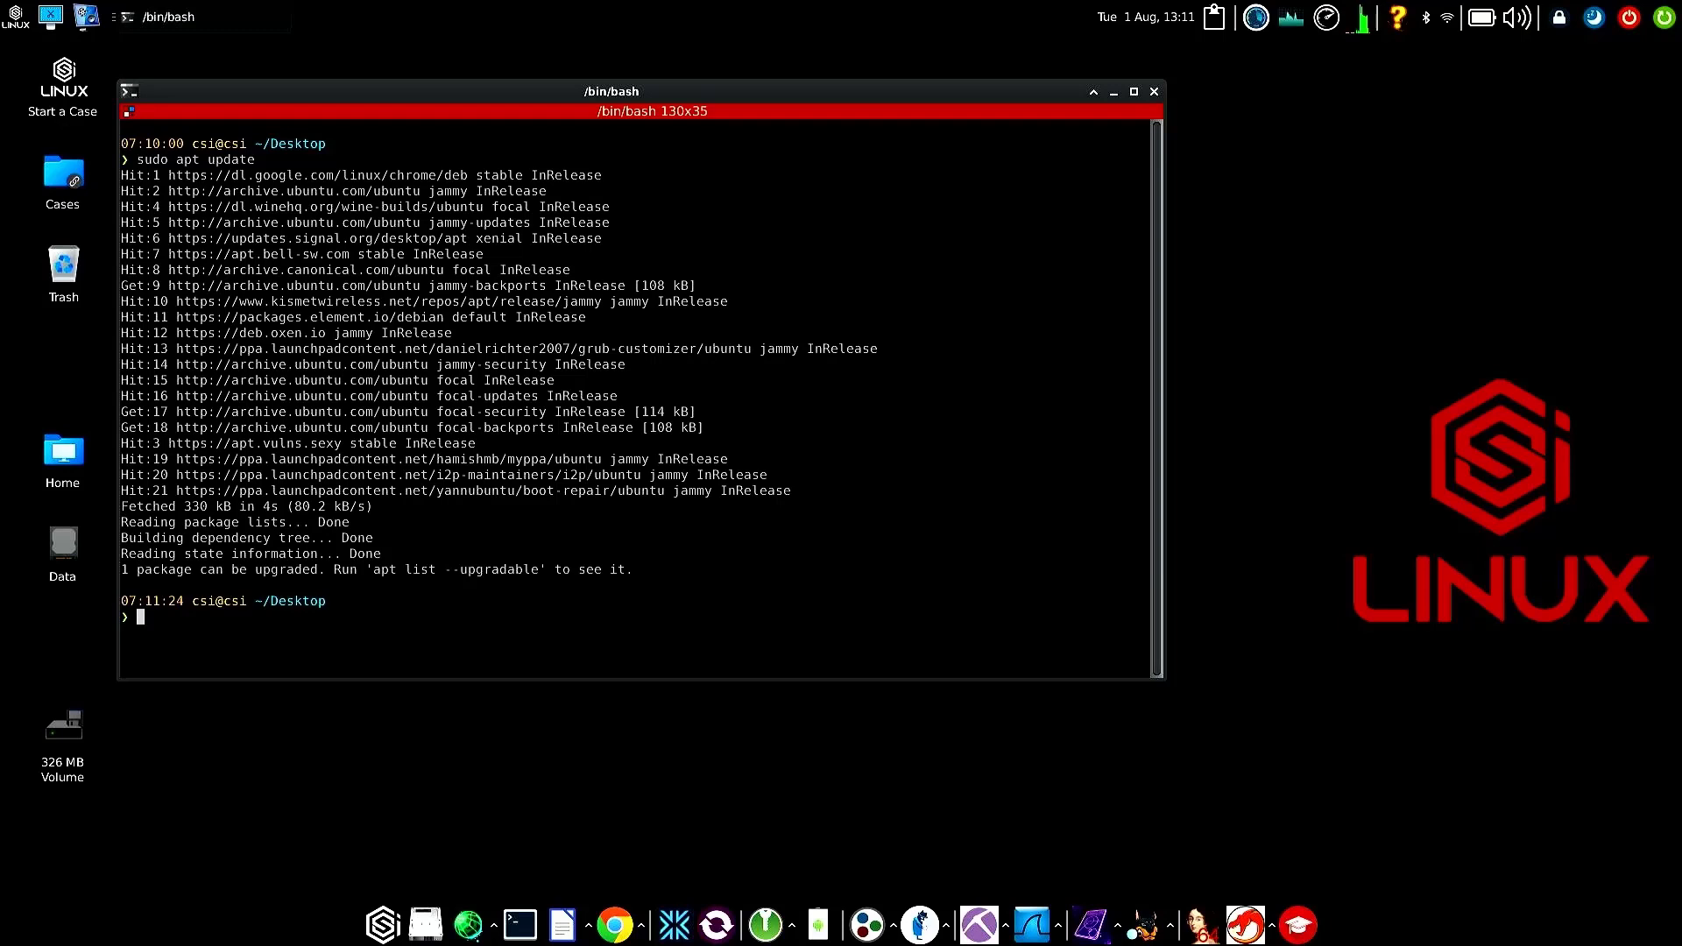
Step: Run sudo apt upgrade -y; nothing installs and thermald is kept back
{"action": "type", "text": "sudo apt up"}
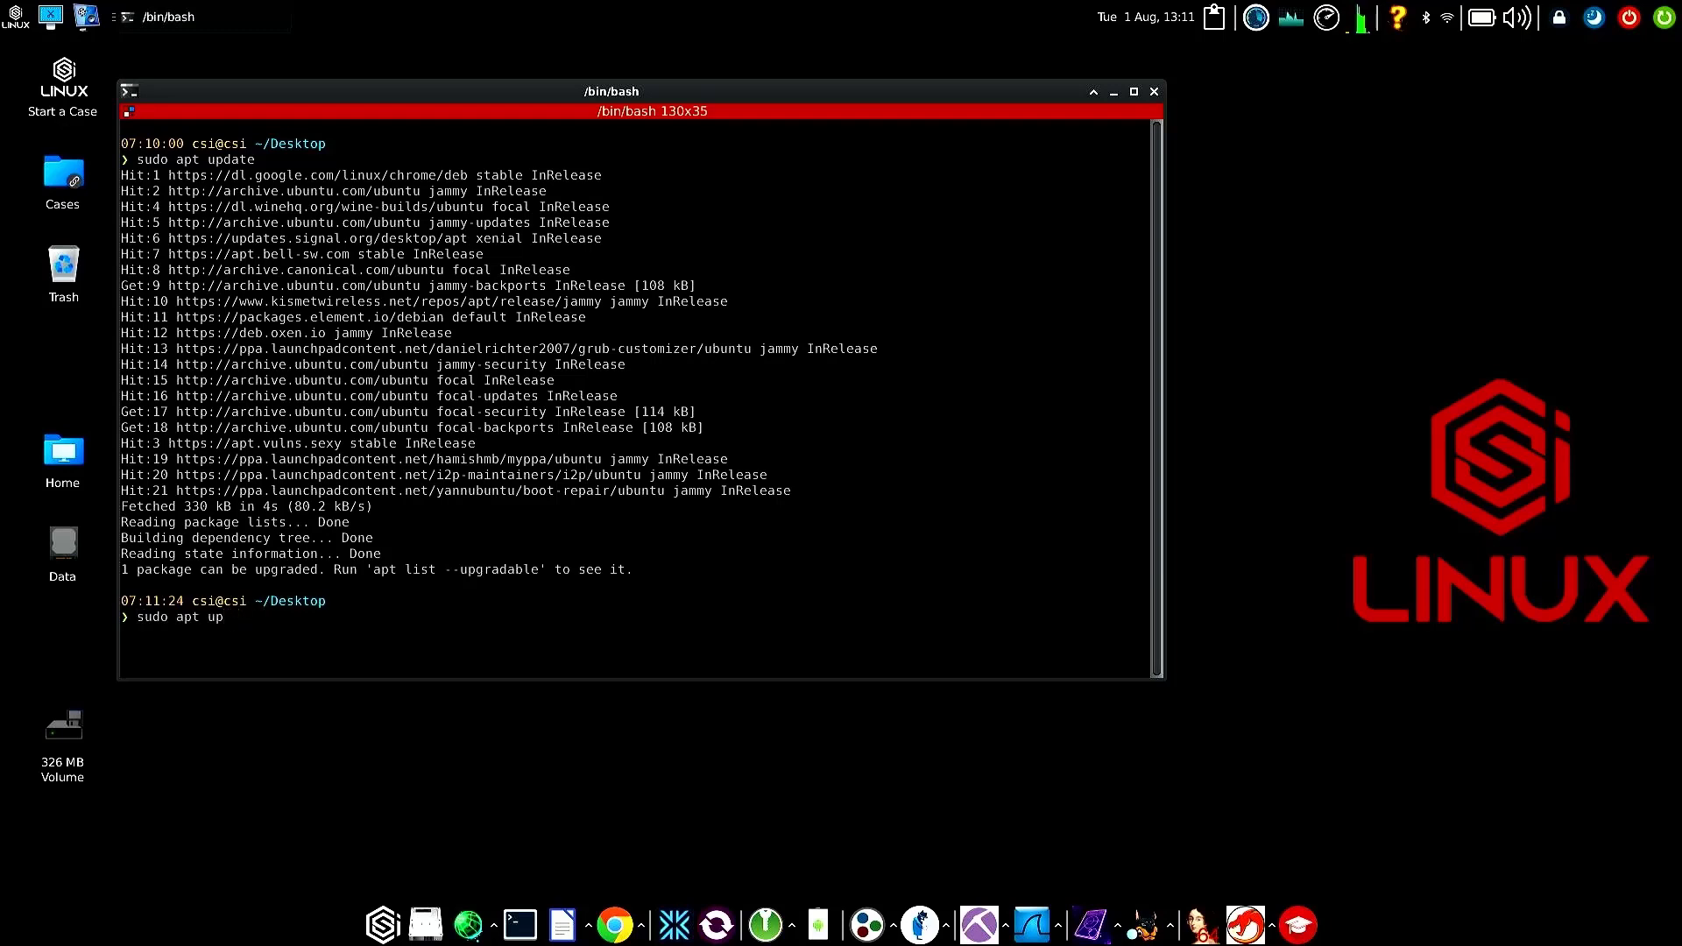
{"action": "type", "text": "grade"}
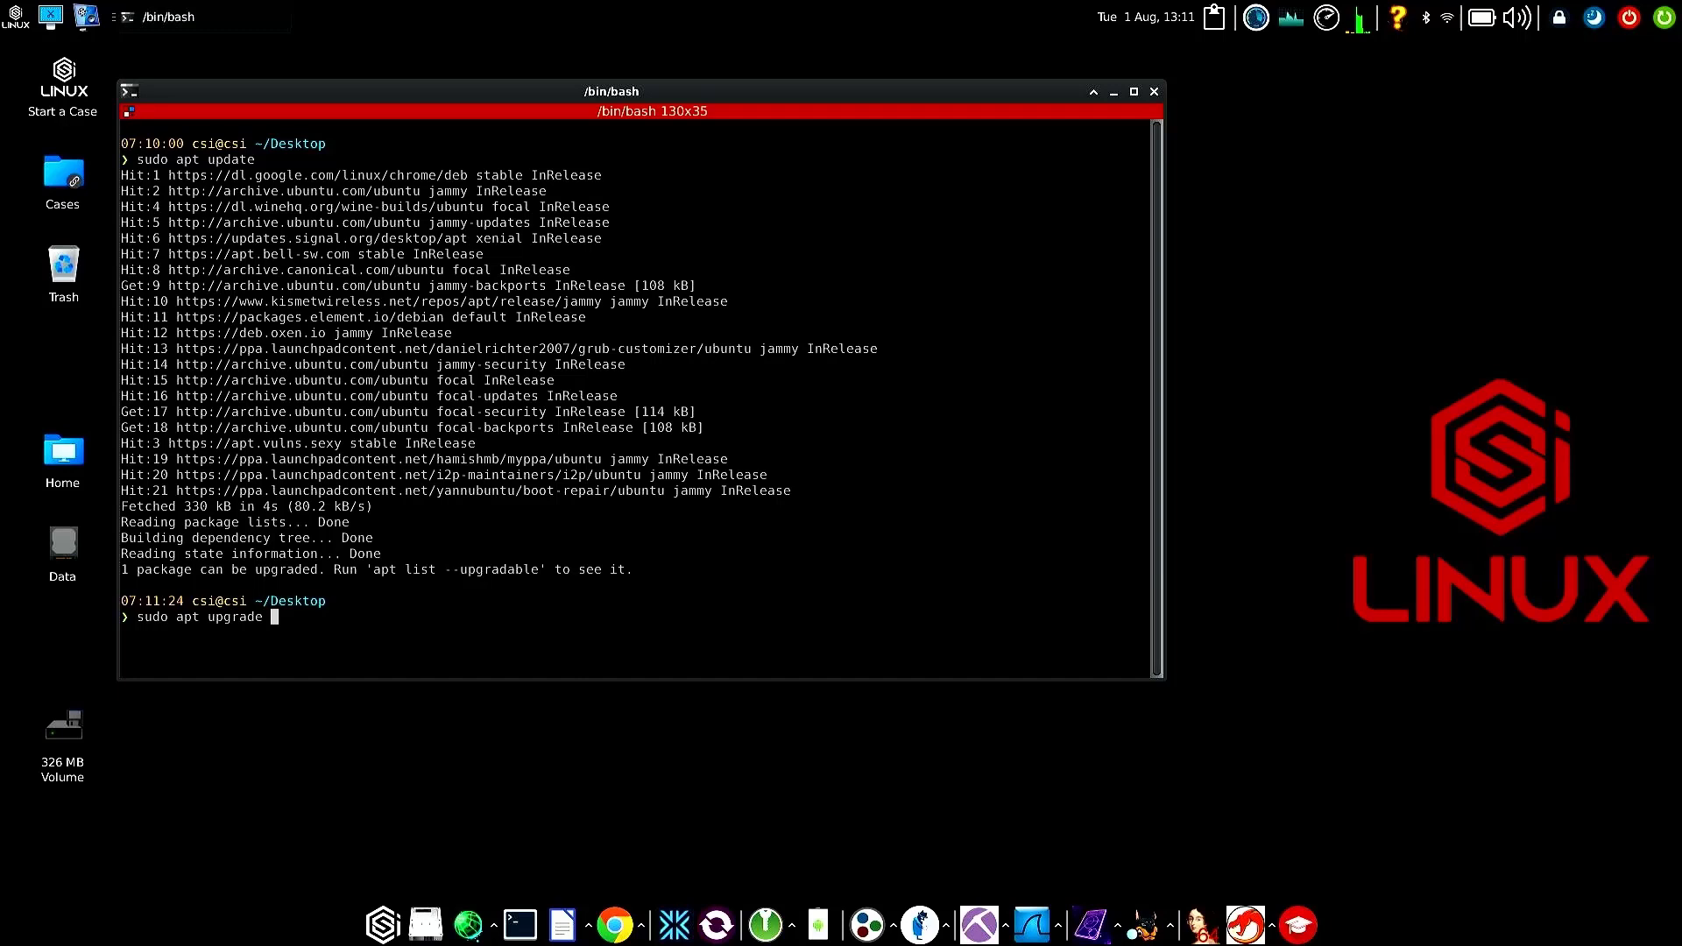
{"action": "type", "text": "-y"}
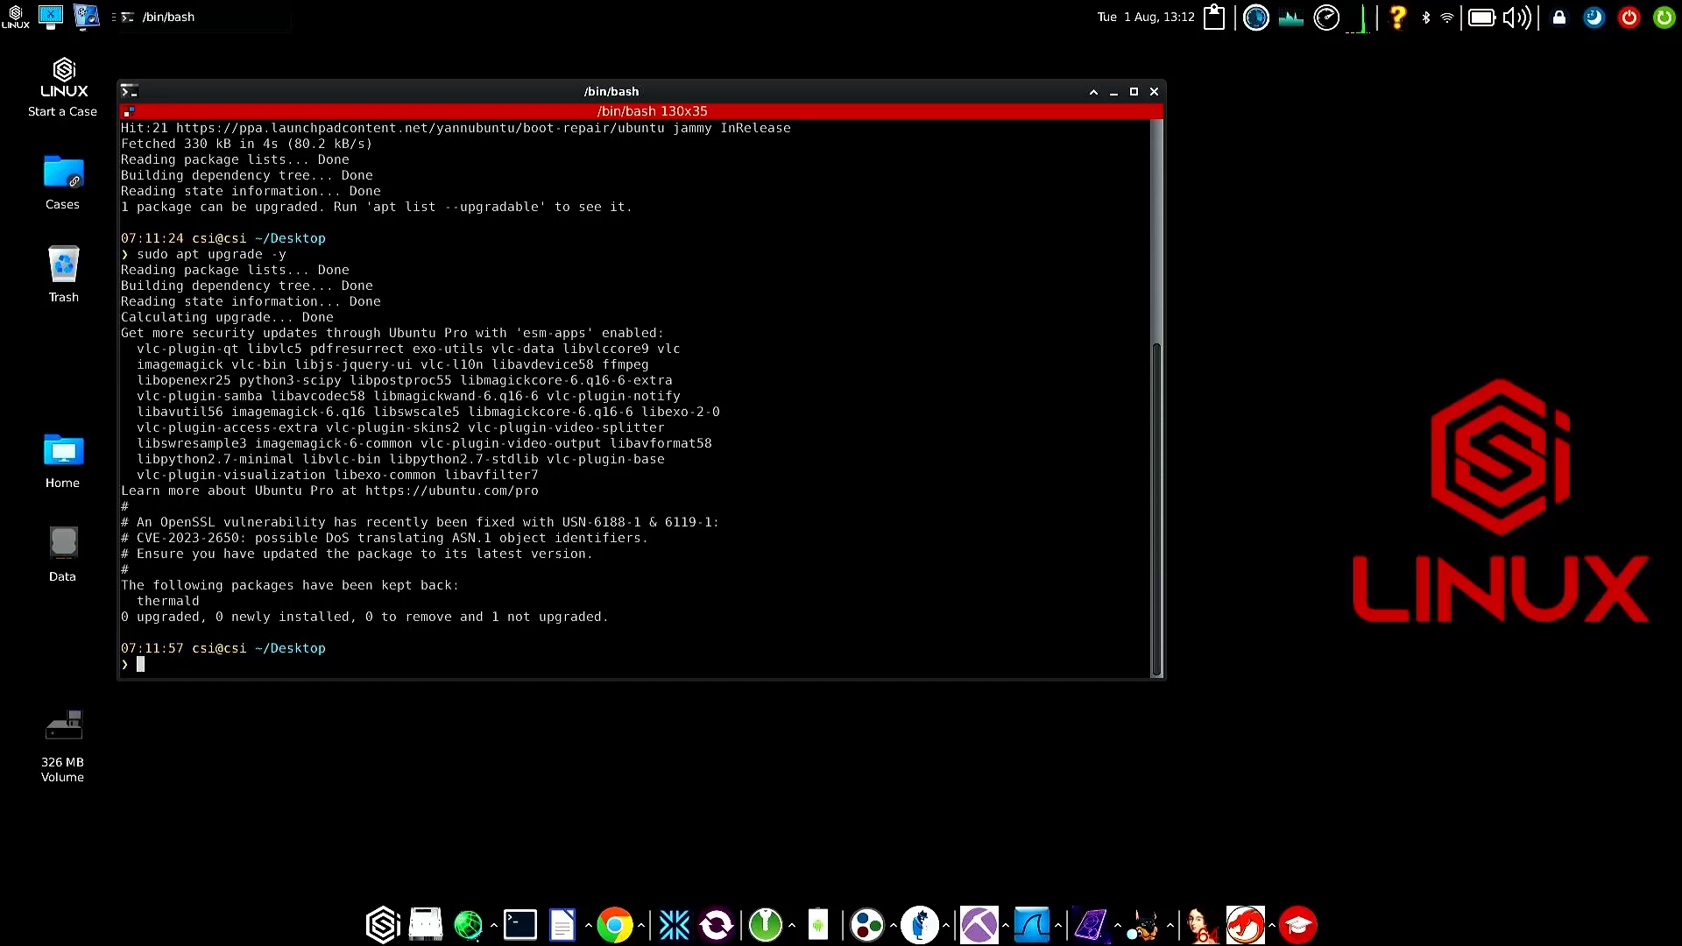
Step: Run powerup with the password to verify and fix APT installs and remove old software
{"action": "type", "text": "powerup"}
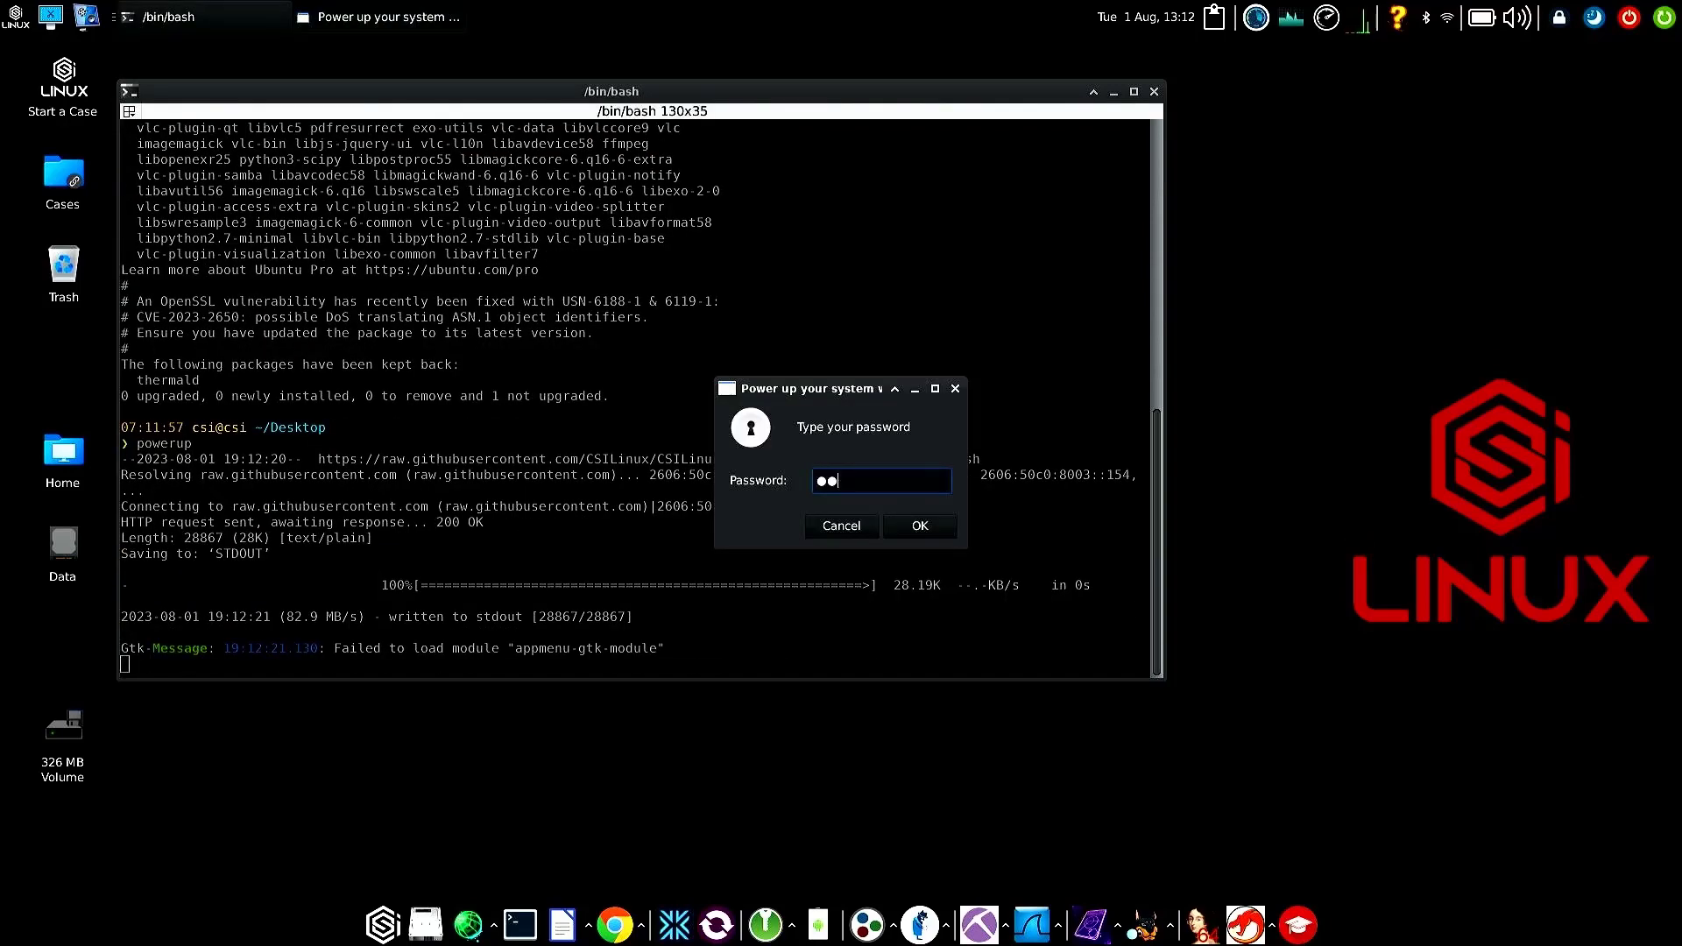
{"action": "type", "text": "*"}
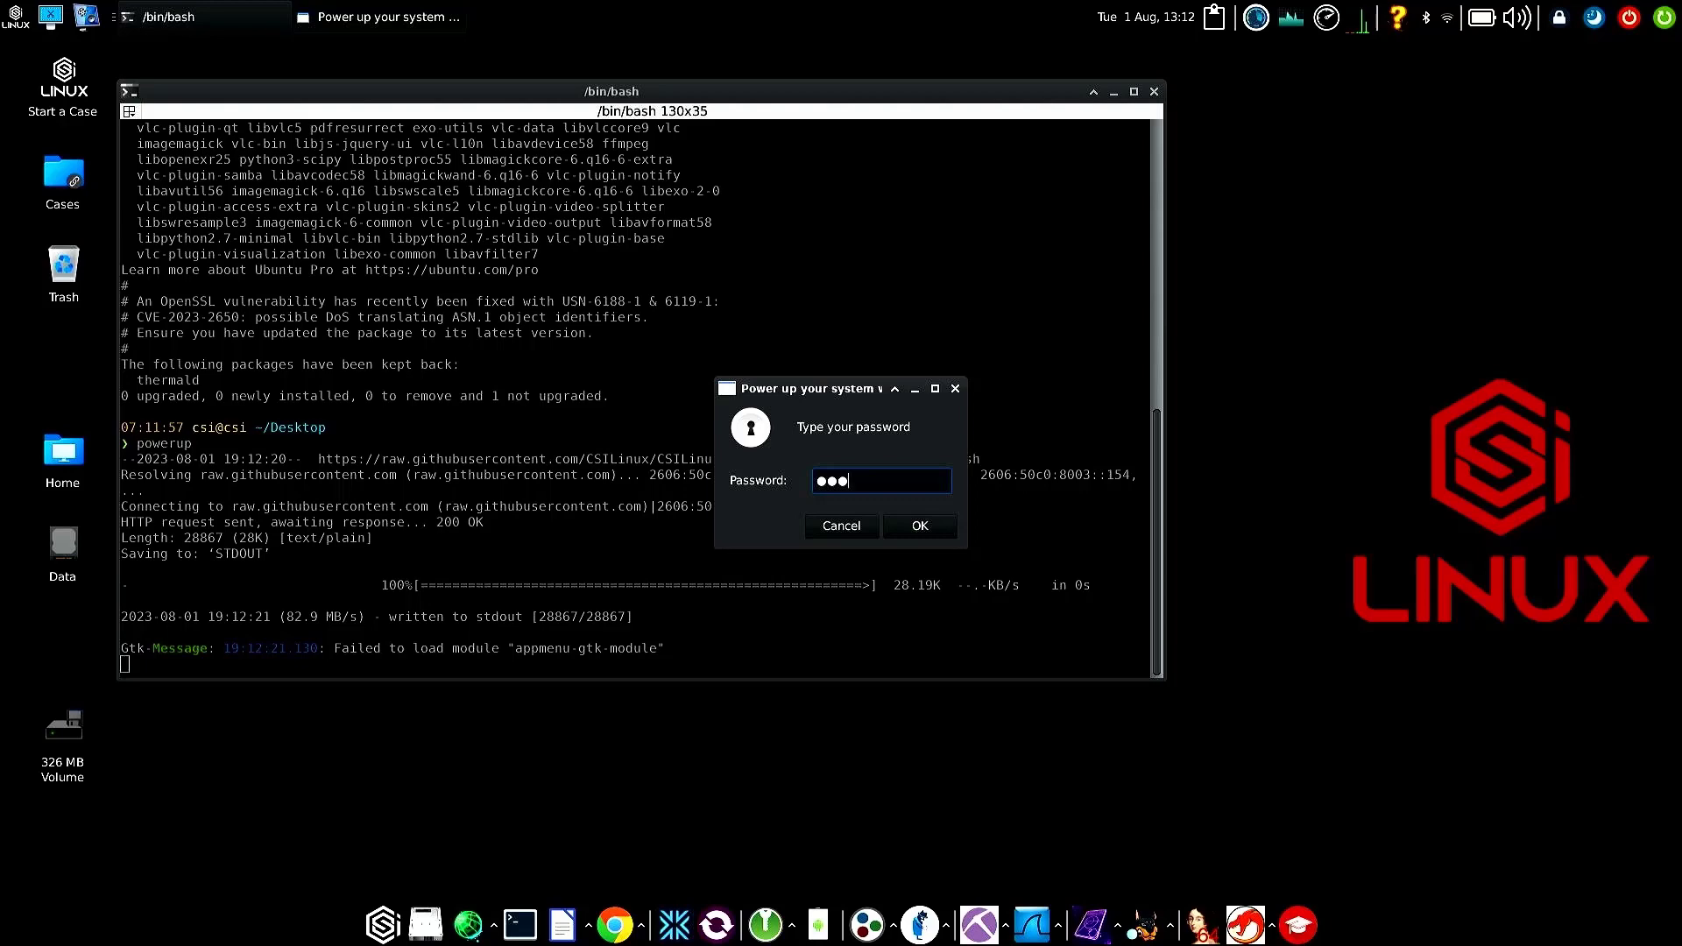
{"action": "left_click", "coordinate": [916, 526]}
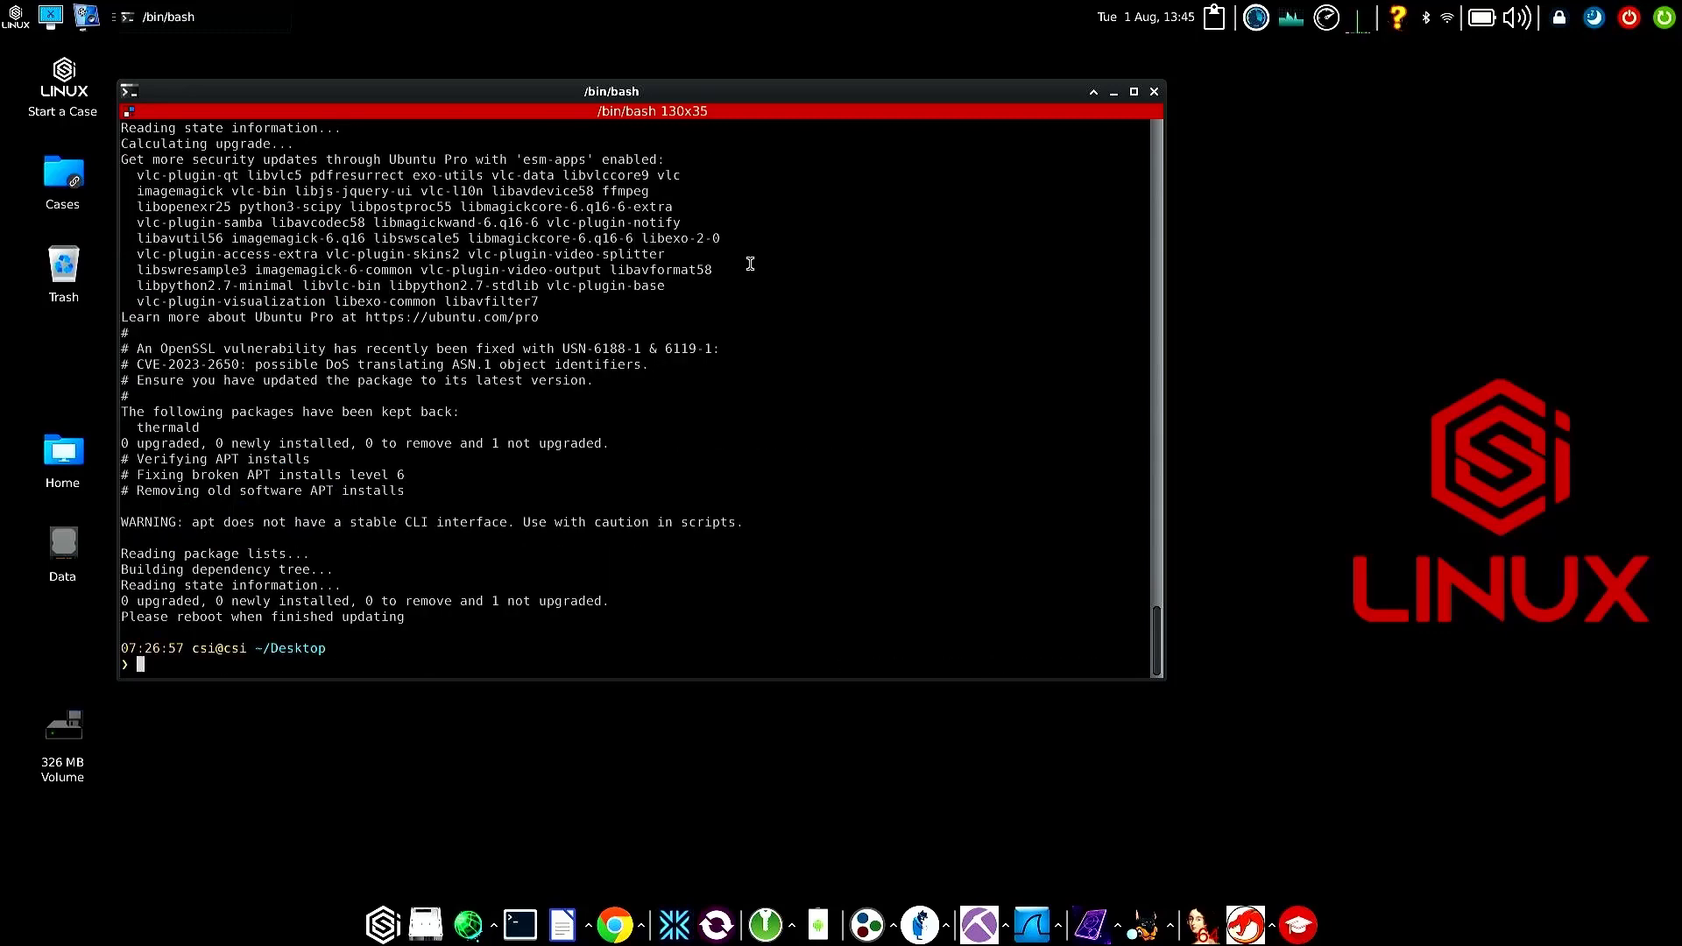
Step: Run powerup a second time with the password; it again advises a reboot
{"action": "type", "text": "powerup"}
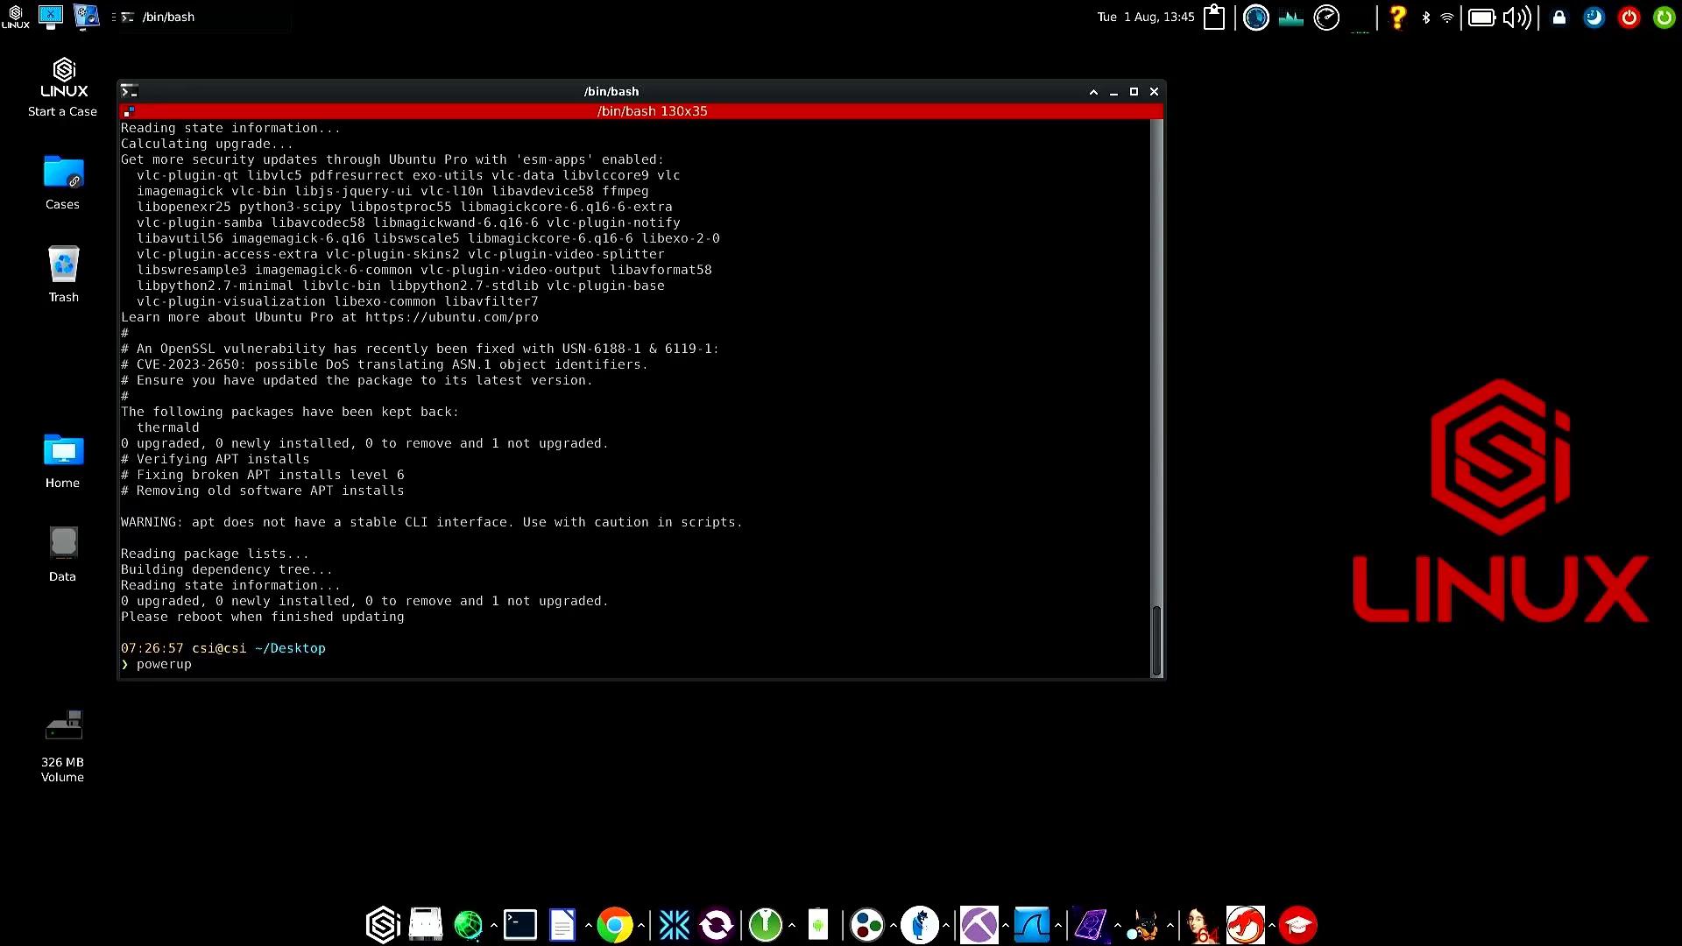
{"action": "key", "text": "Return"}
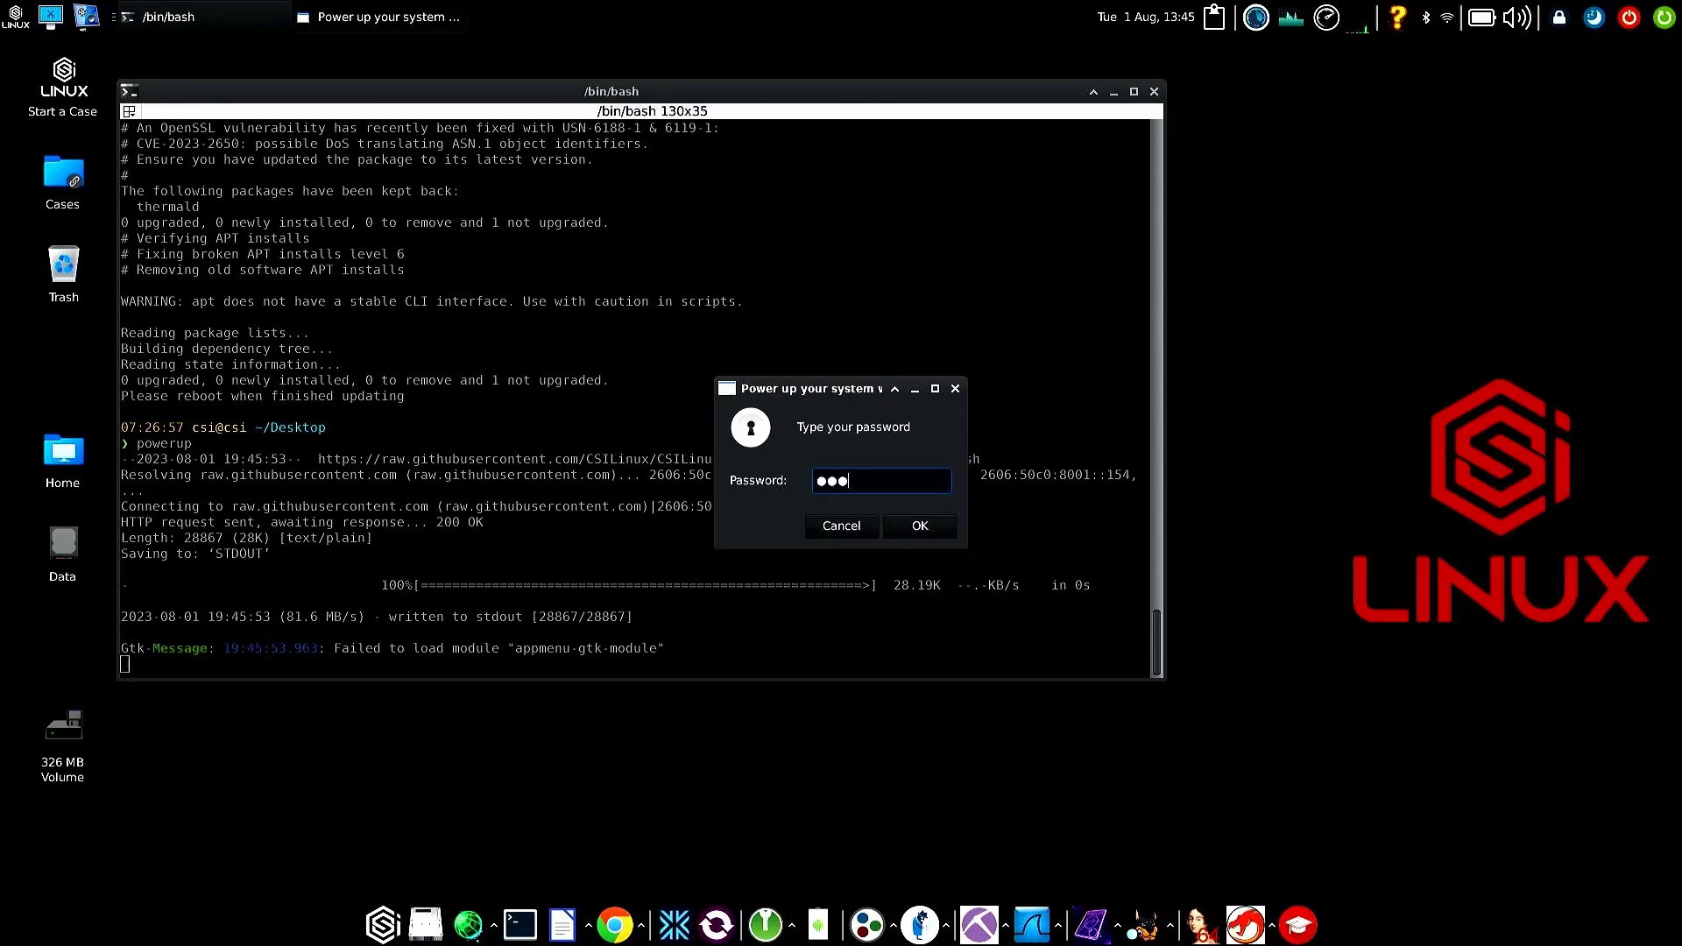
{"action": "left_click", "coordinate": [918, 526]}
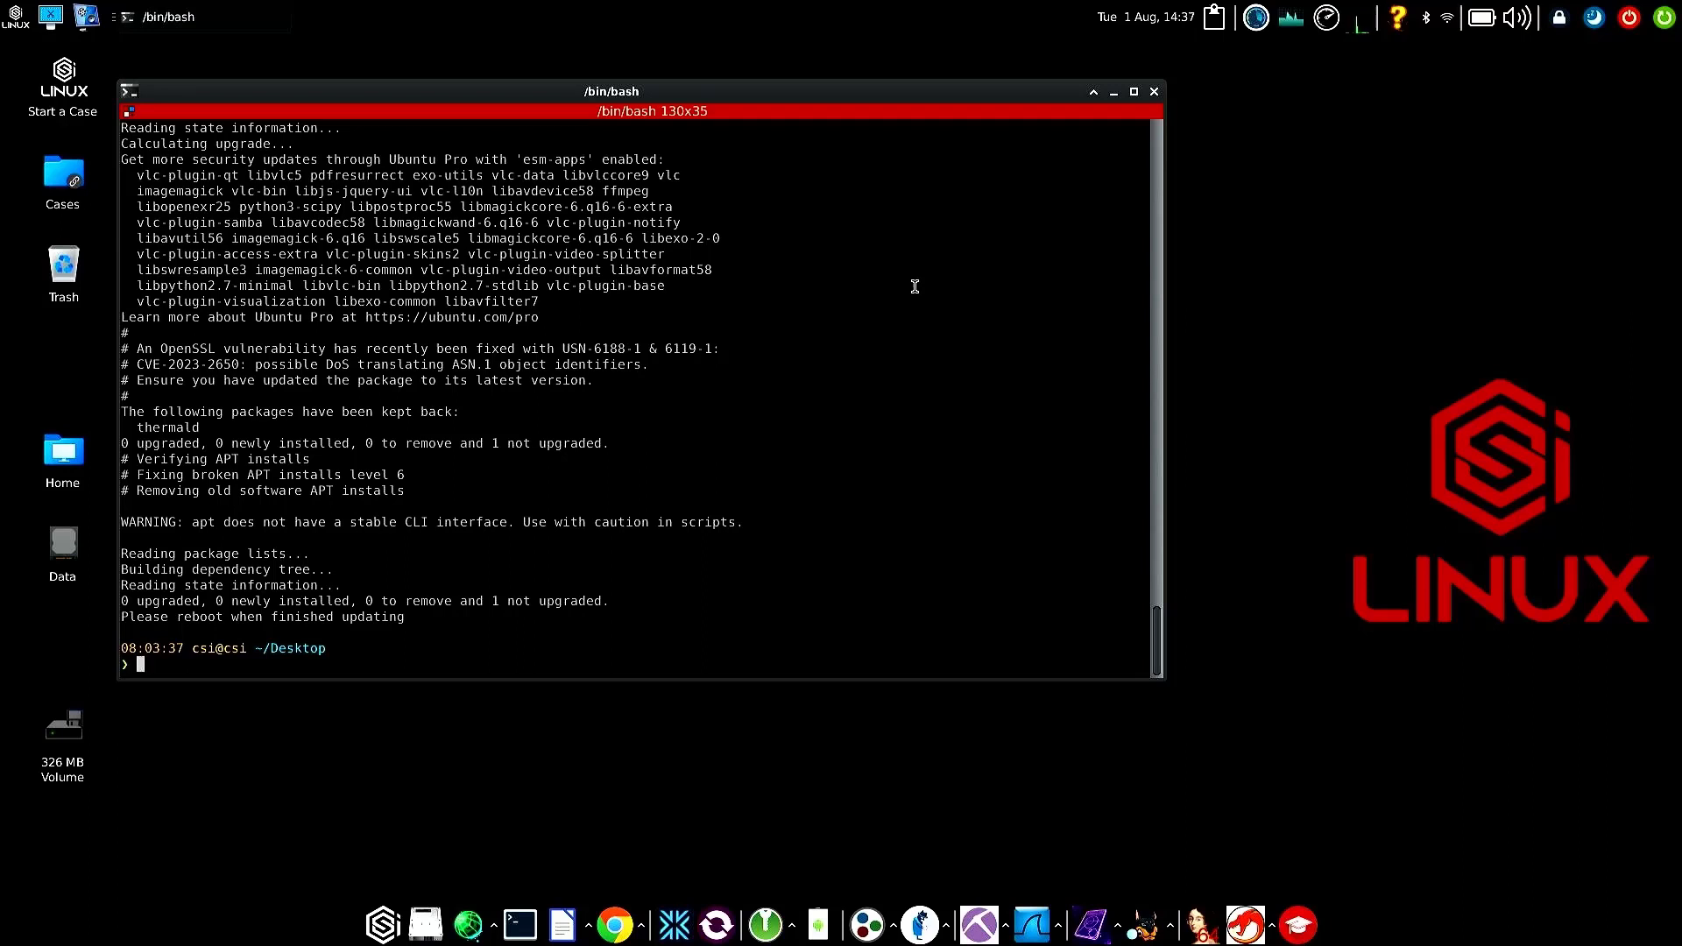
{"action": "type", "text": "su"}
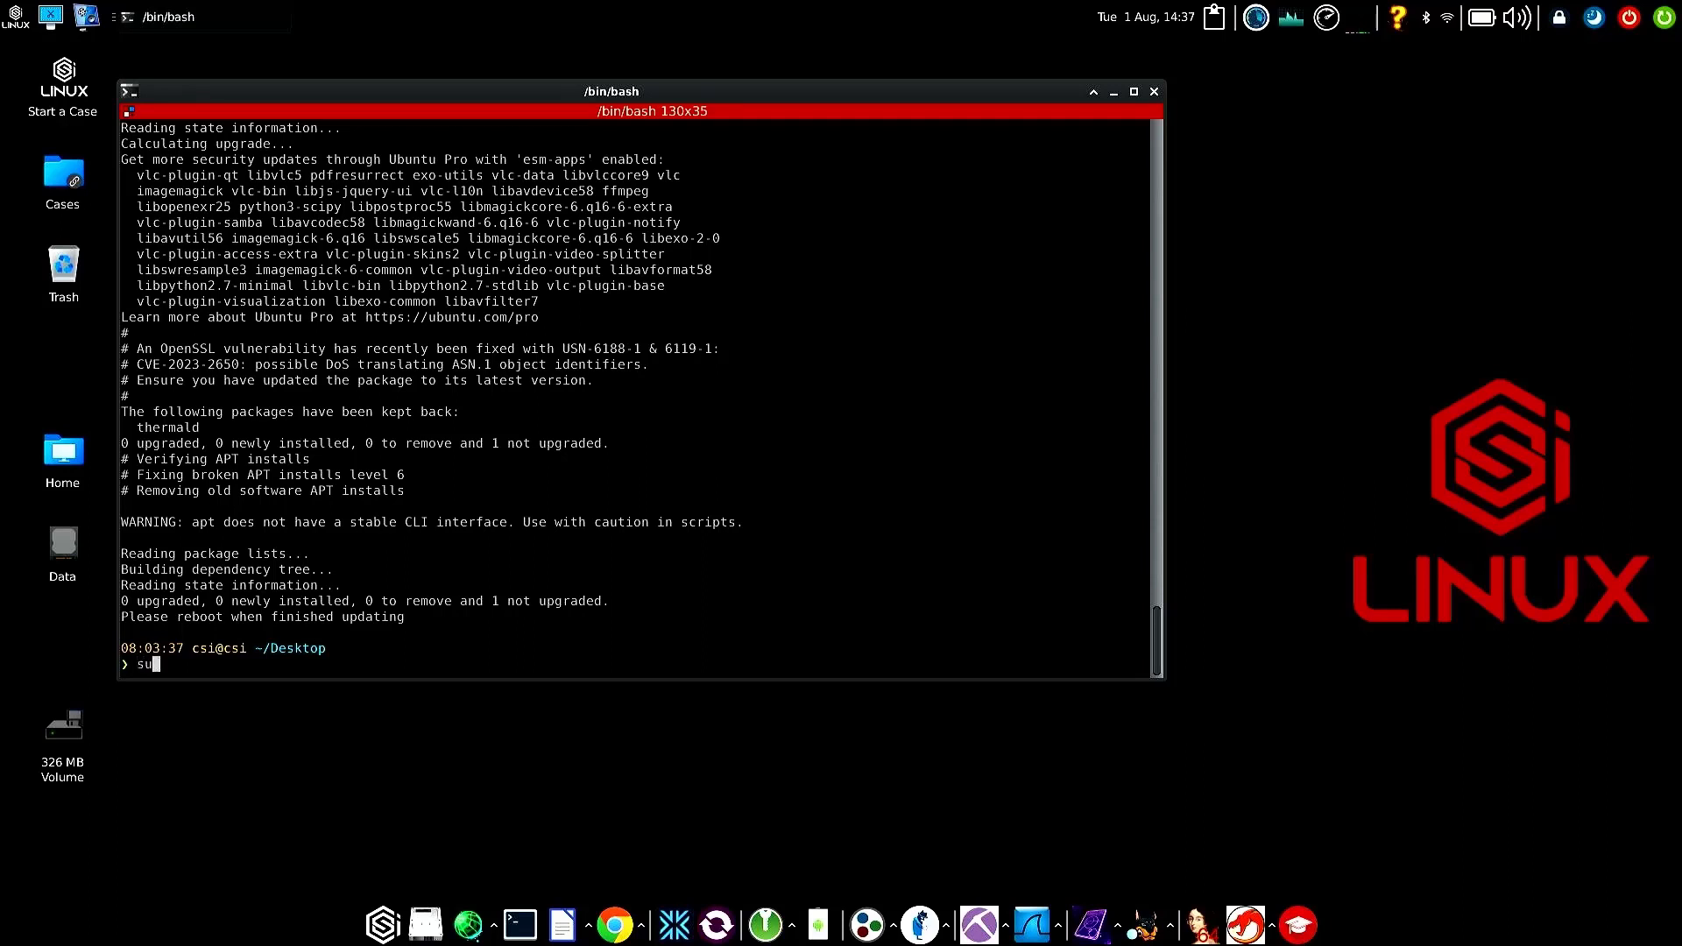